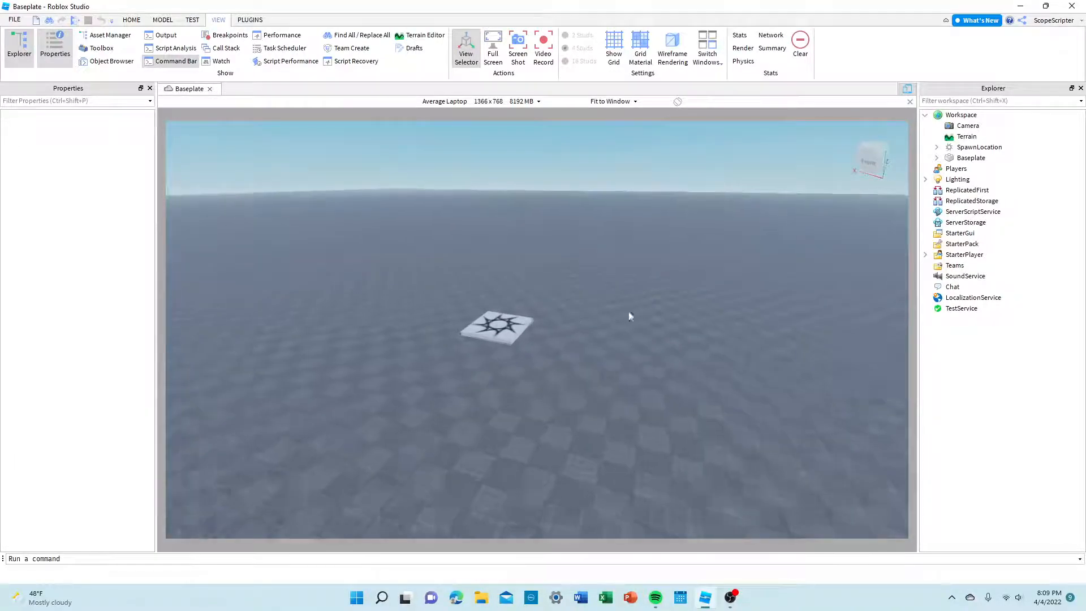
# Insert a new block Part into the Workspace from the Model tab.
pyautogui.click(163, 19)
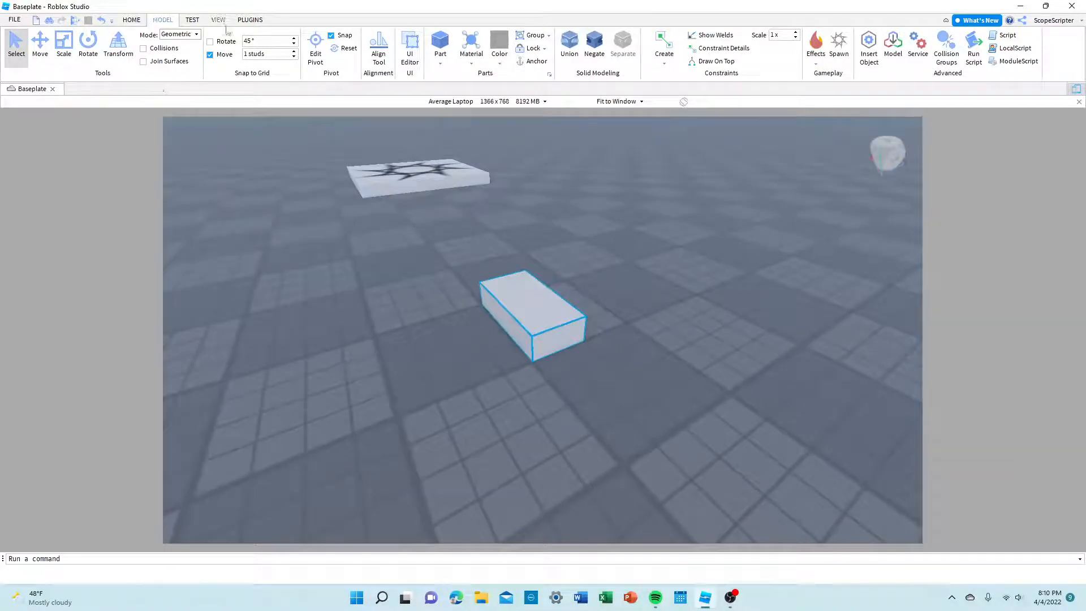
# Show the Explorer and Properties panels, then select the new Part in the viewport.
pyautogui.click(218, 20)
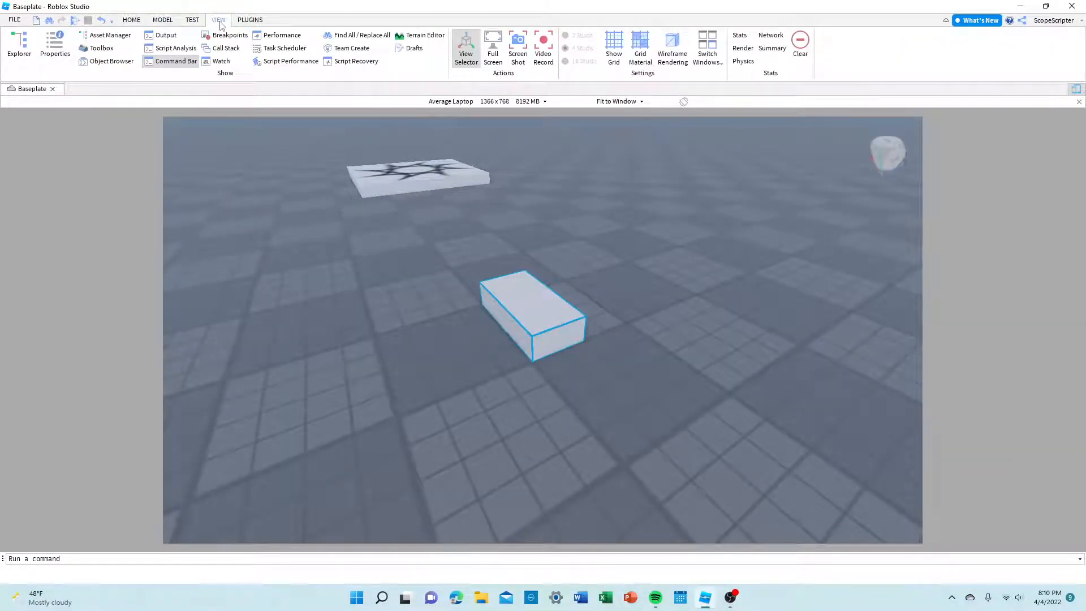
pyautogui.click(18, 49)
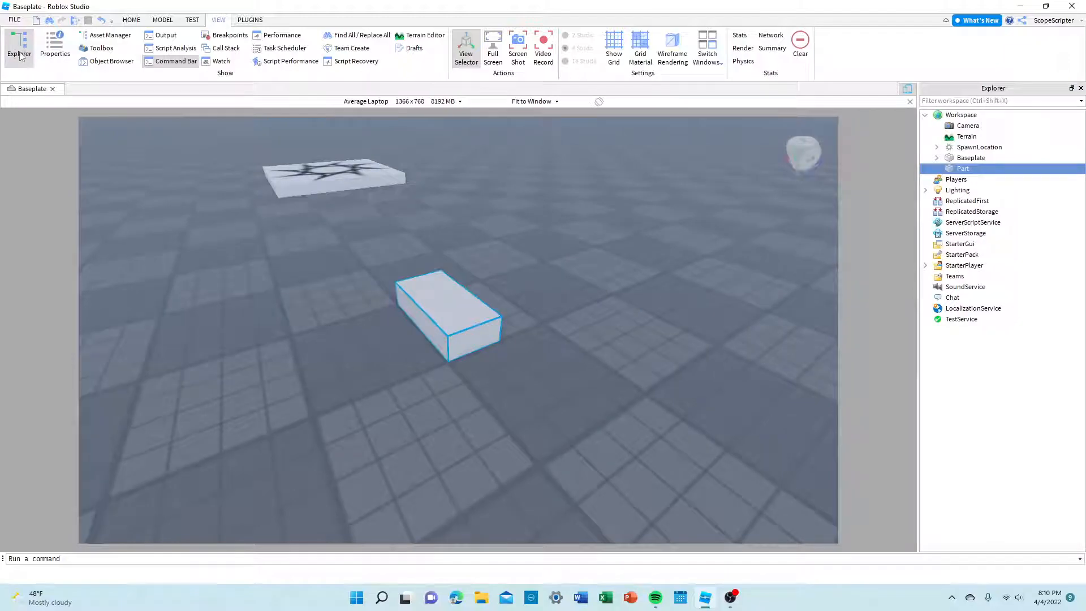
pyautogui.click(54, 49)
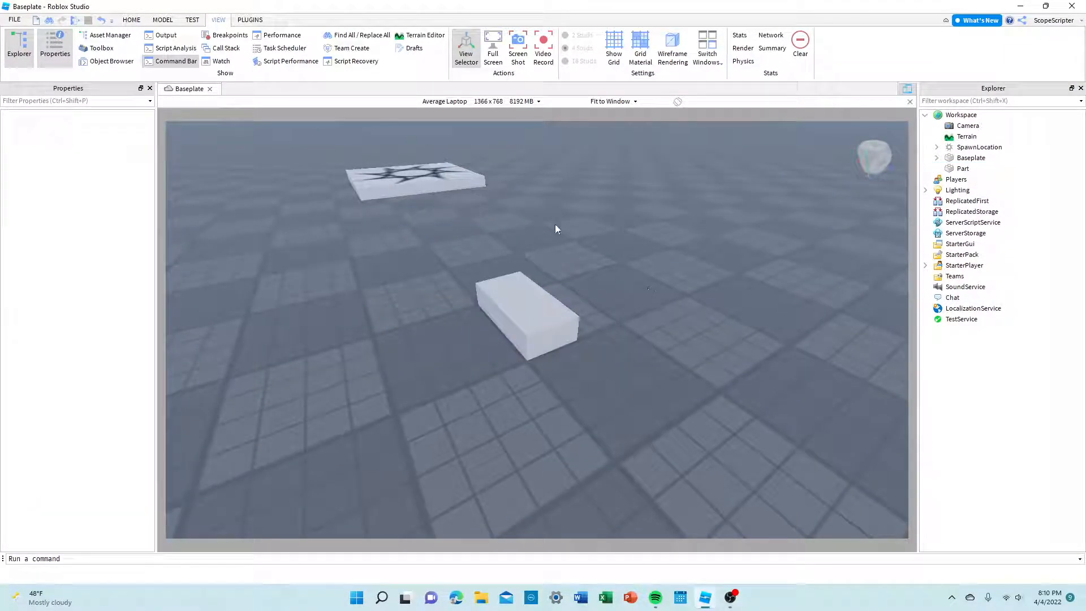
pyautogui.click(526, 311)
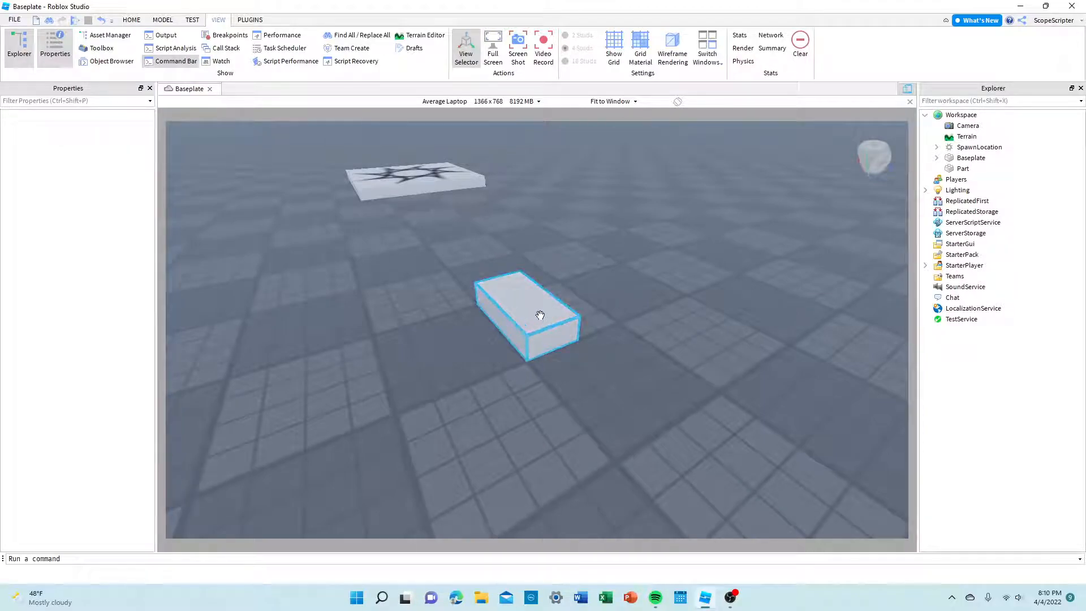
# Insert a SurfaceGui into the Part by searching 'surf', then select it.
pyautogui.click(530, 312)
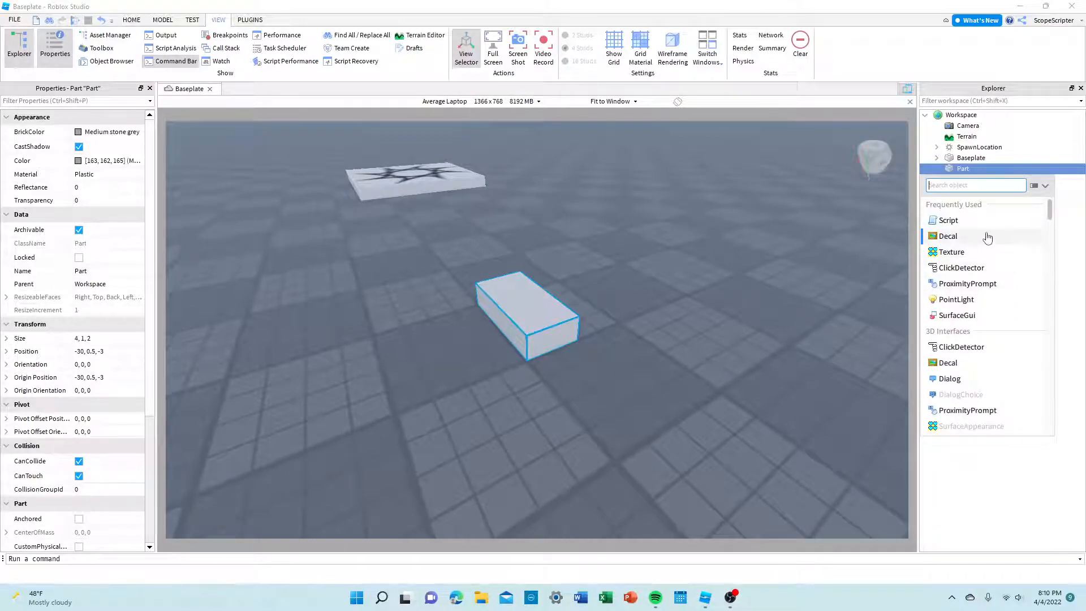
pyautogui.write('surf')
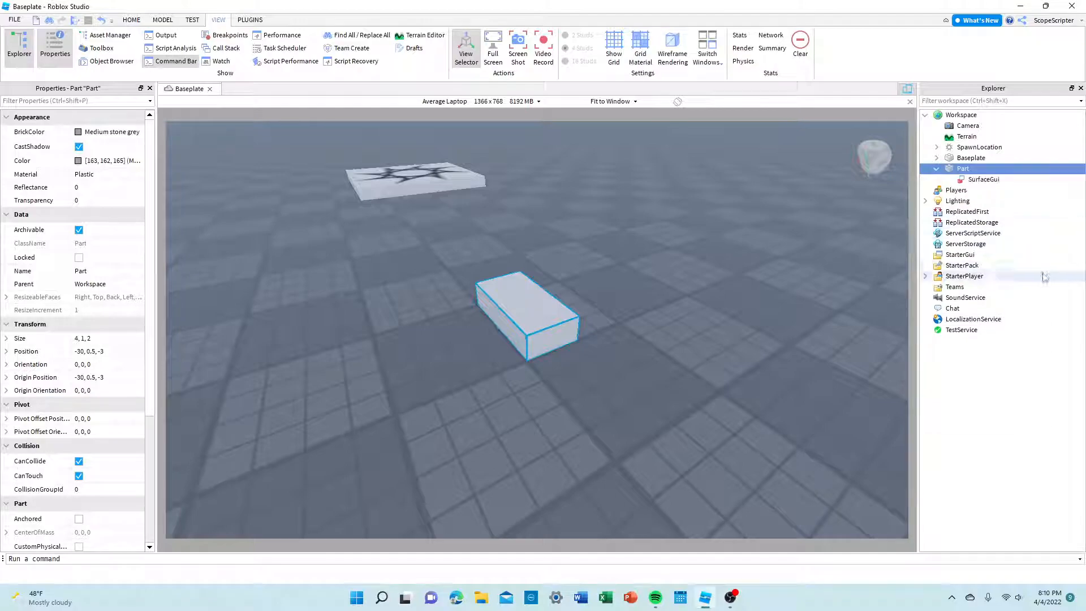
pyautogui.click(983, 179)
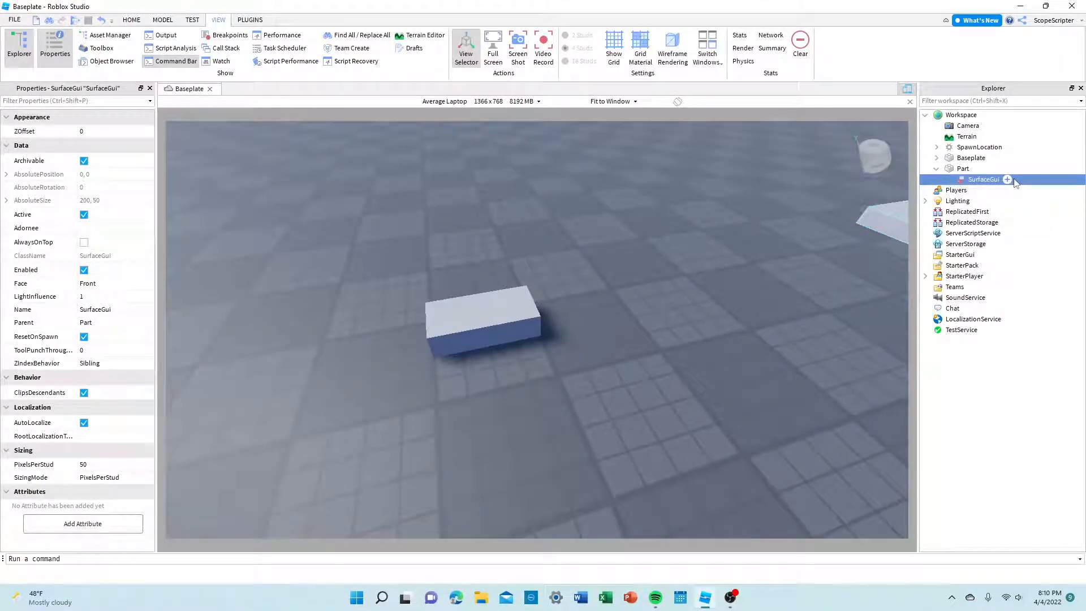
# Add an ImageLabel to the SurfaceGui by searching 'image', then select it.
pyautogui.click(1008, 179)
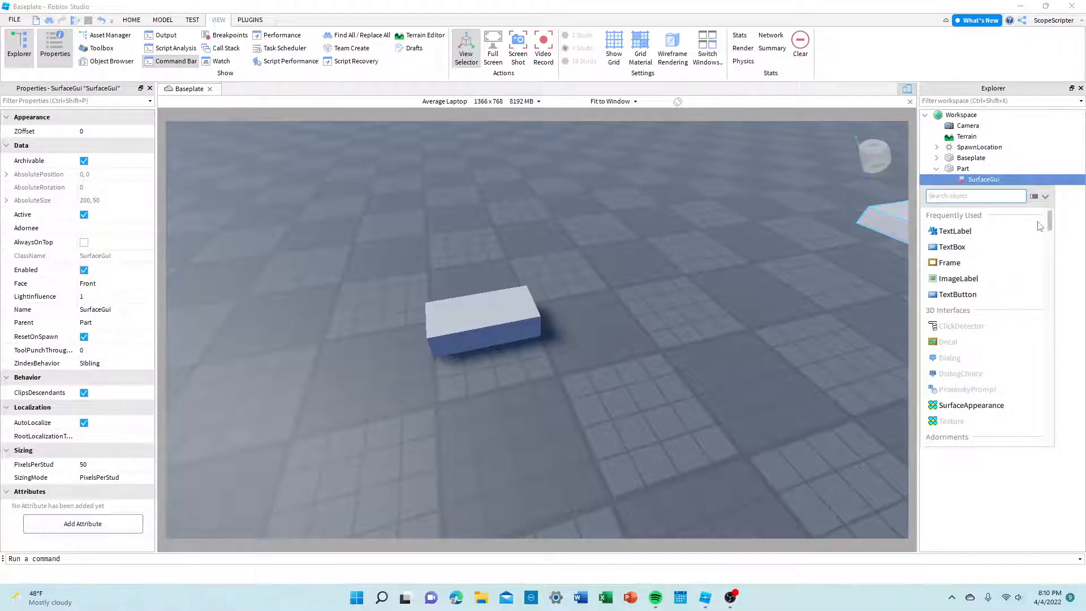
pyautogui.write('image')
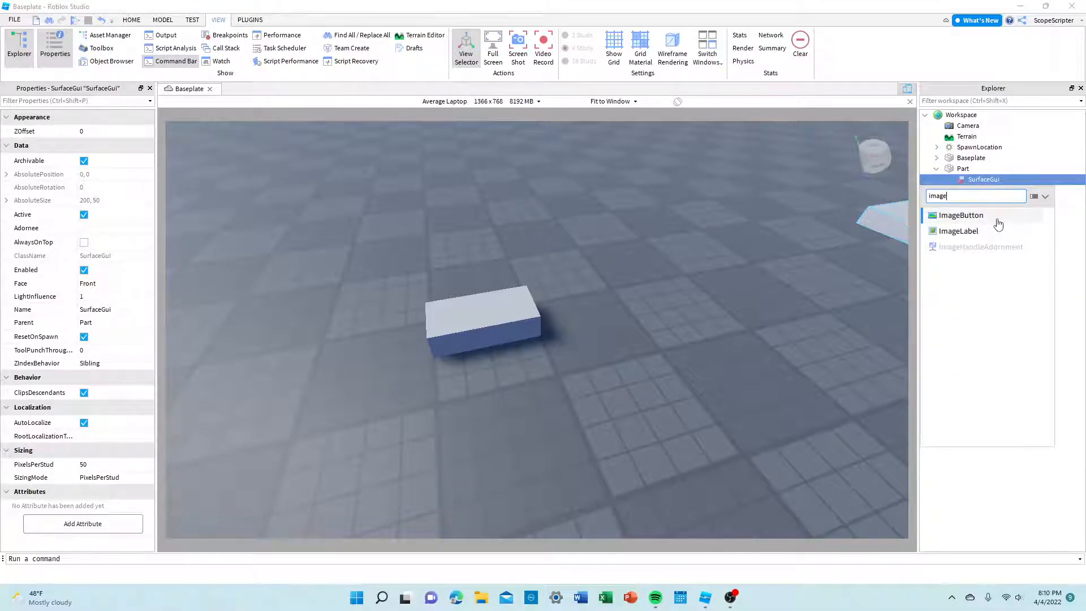
pyautogui.moveTo(959, 231)
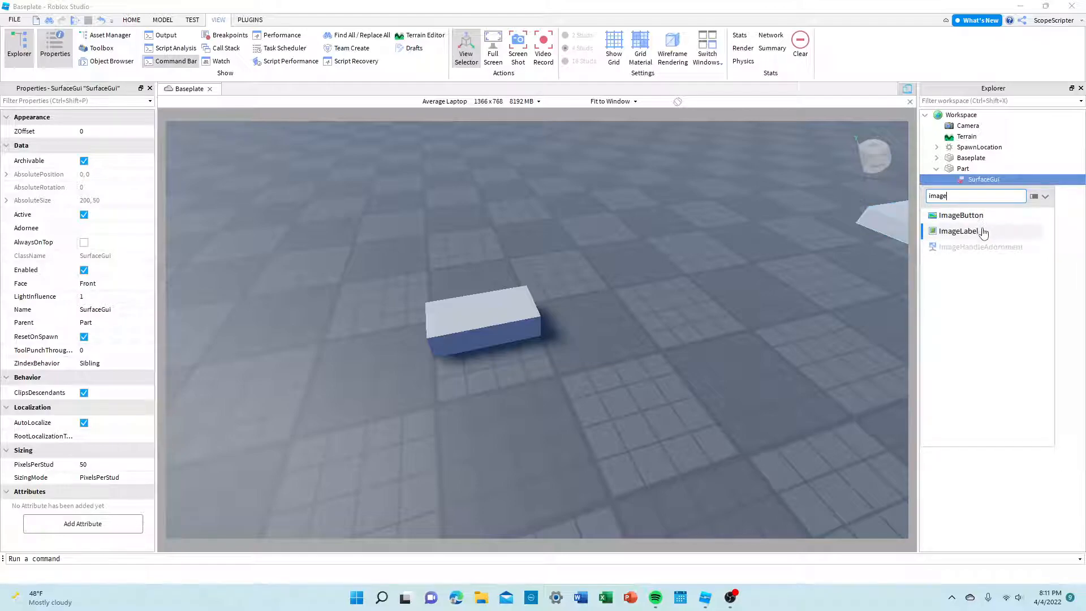
pyautogui.click(960, 231)
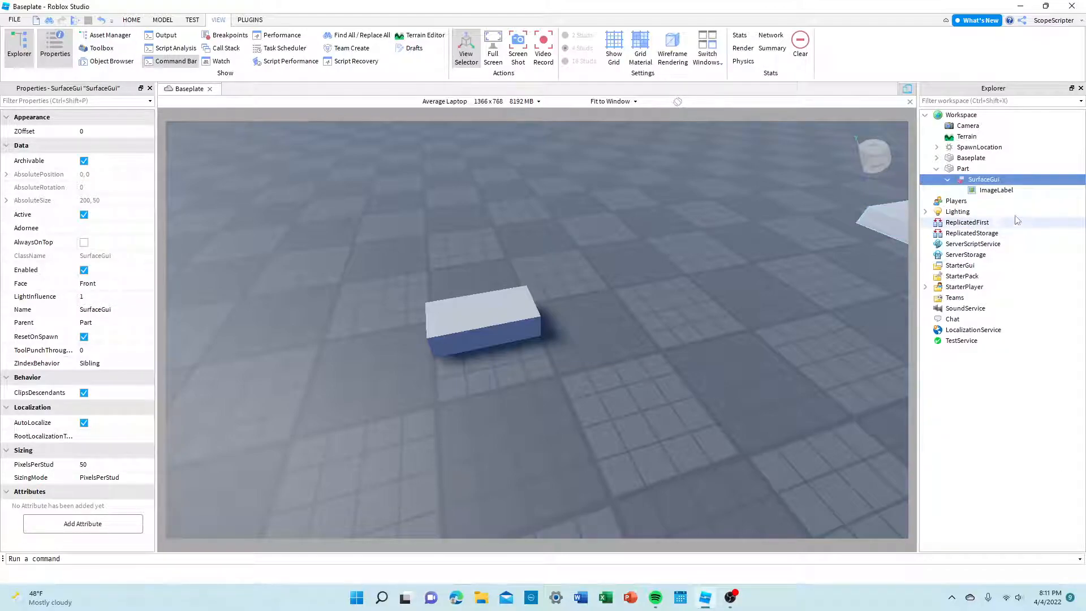
pyautogui.click(995, 190)
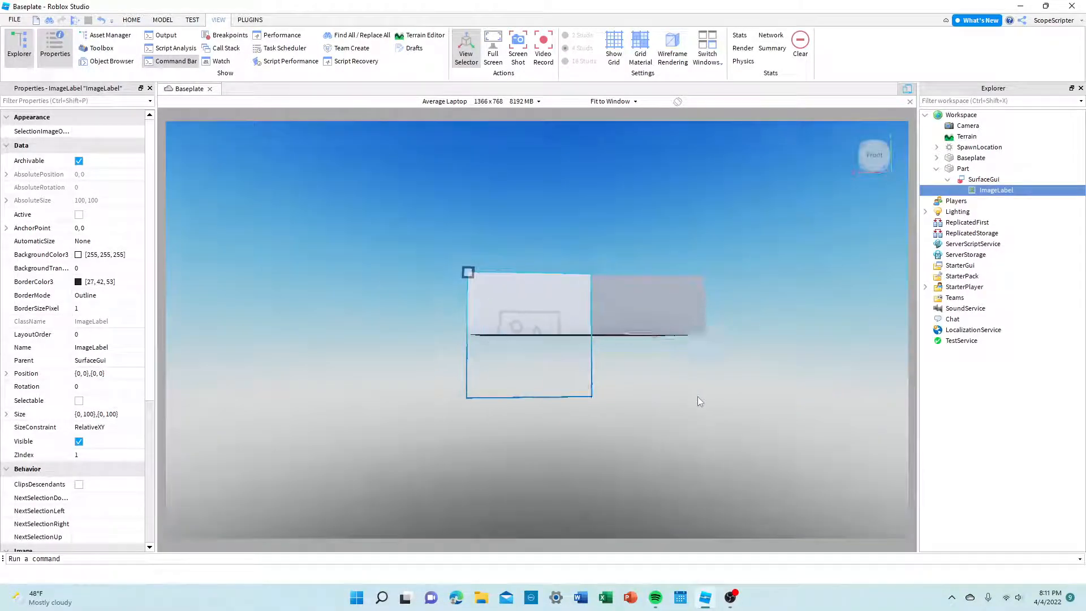
# Scale the Part taller and set the ImageLabel Size to {0,200},{0,100}.
pyautogui.click(162, 19)
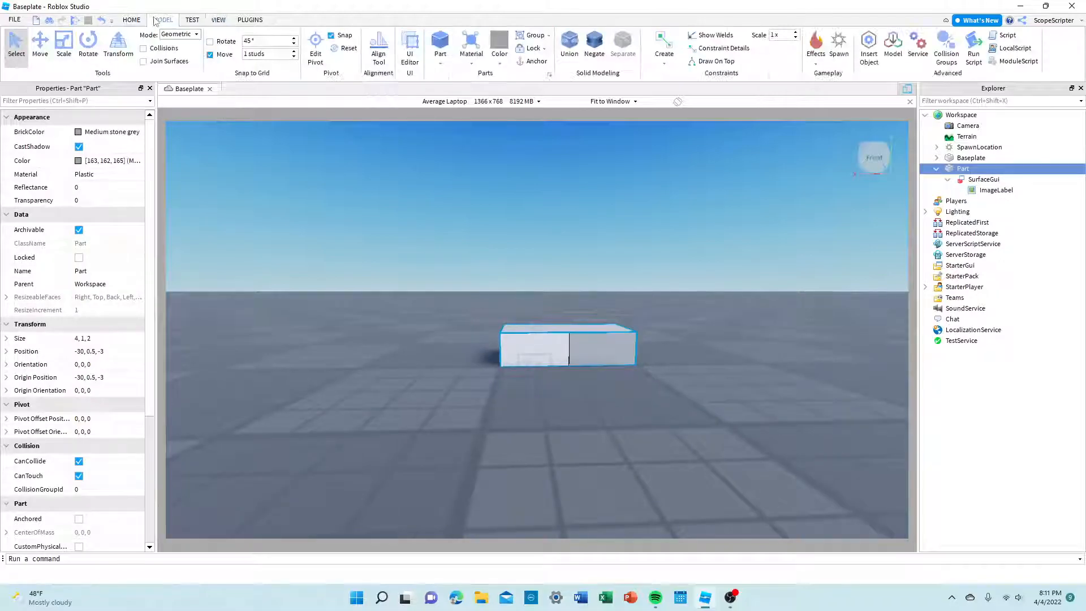
pyautogui.click(40, 46)
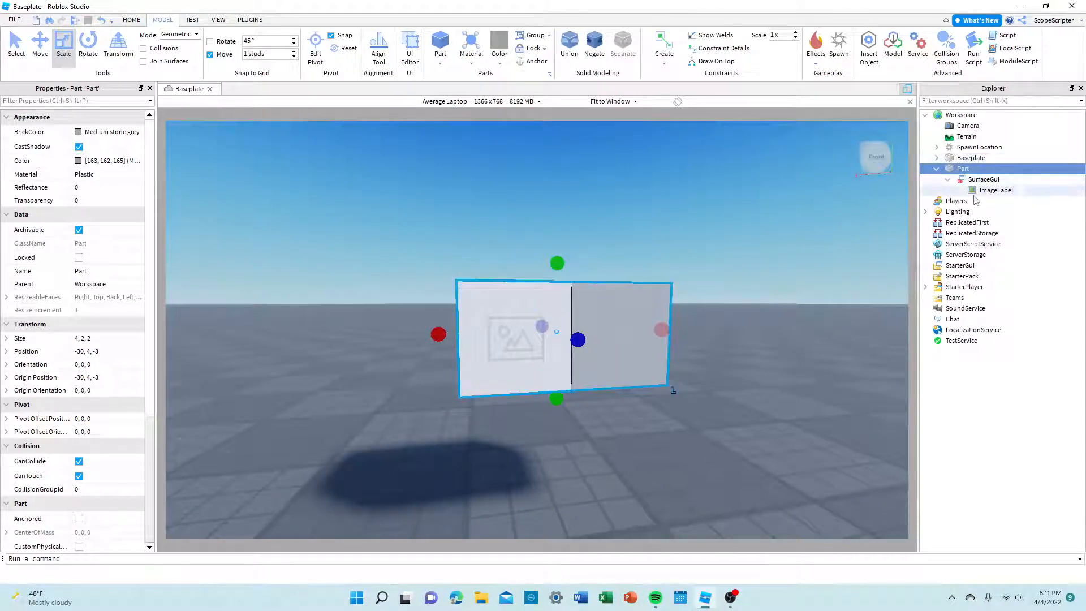
pyautogui.click(996, 190)
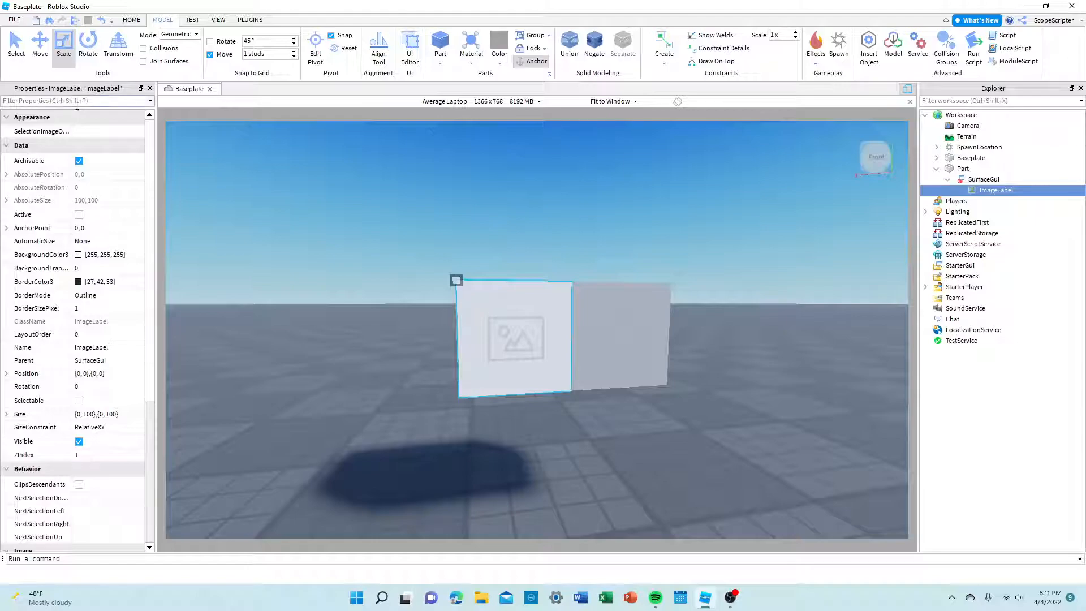
pyautogui.write('size')
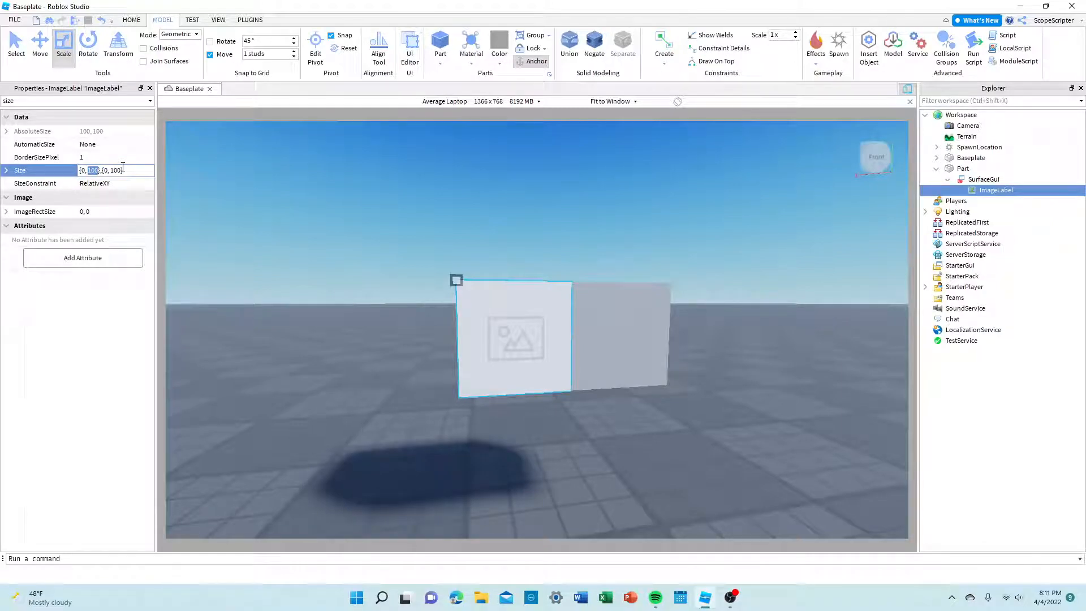
pyautogui.write('2')
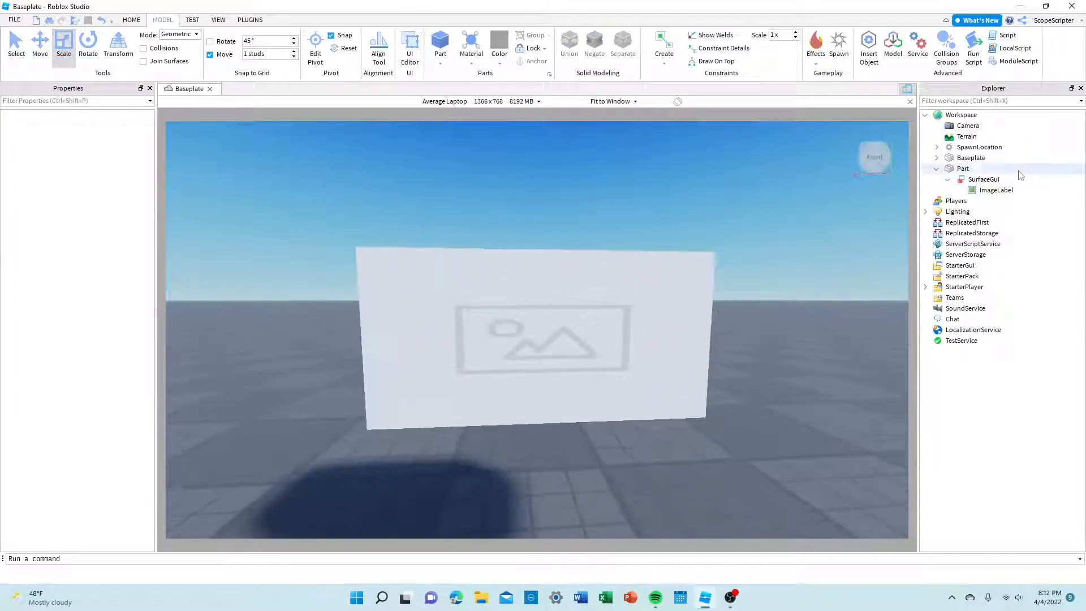
# Stretch the Part to 4 studs long and lift it above the baseplate.
pyautogui.click(995, 190)
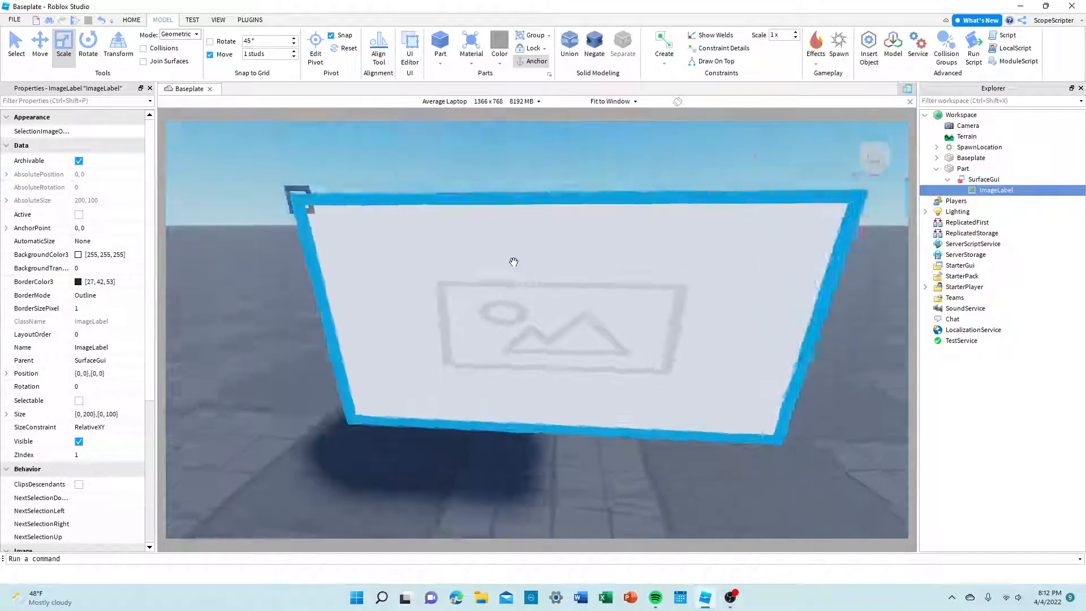
pyautogui.click(962, 168)
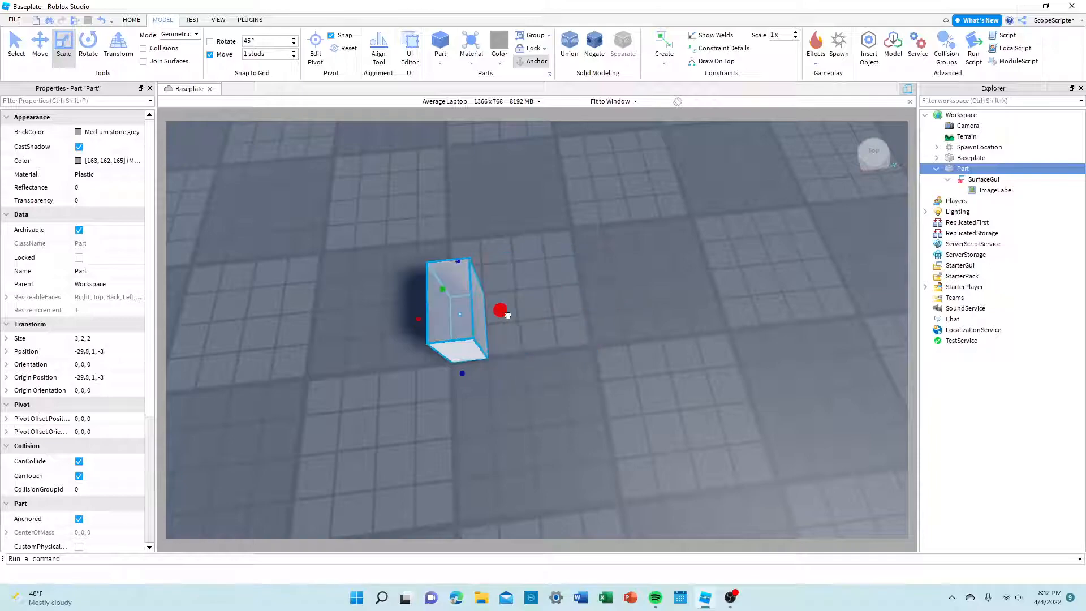
pyautogui.moveTo(500, 309); pyautogui.dragTo(614, 298)
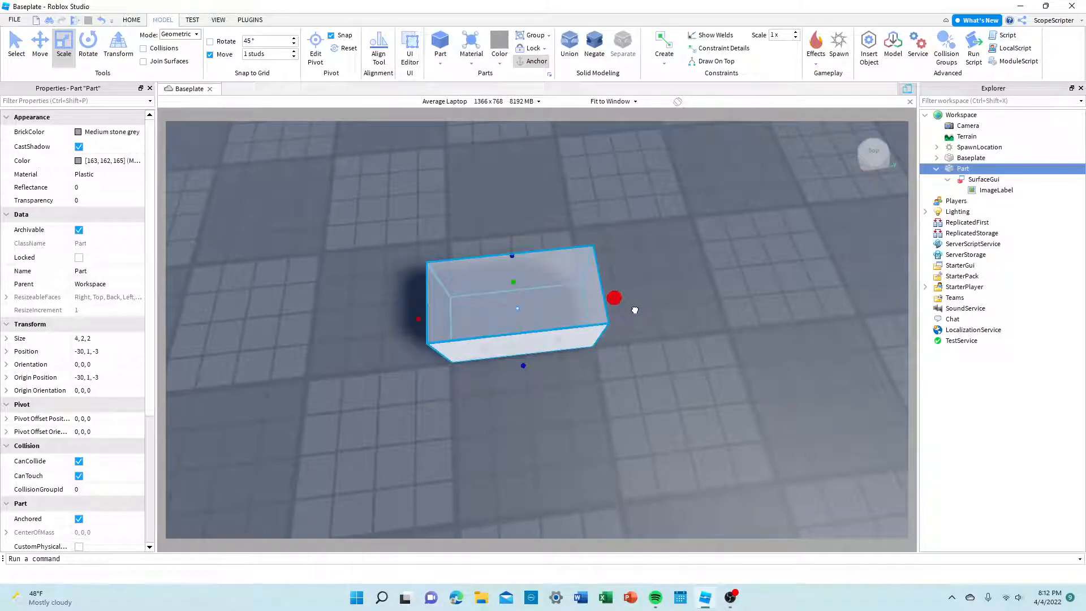
pyautogui.click(40, 47)
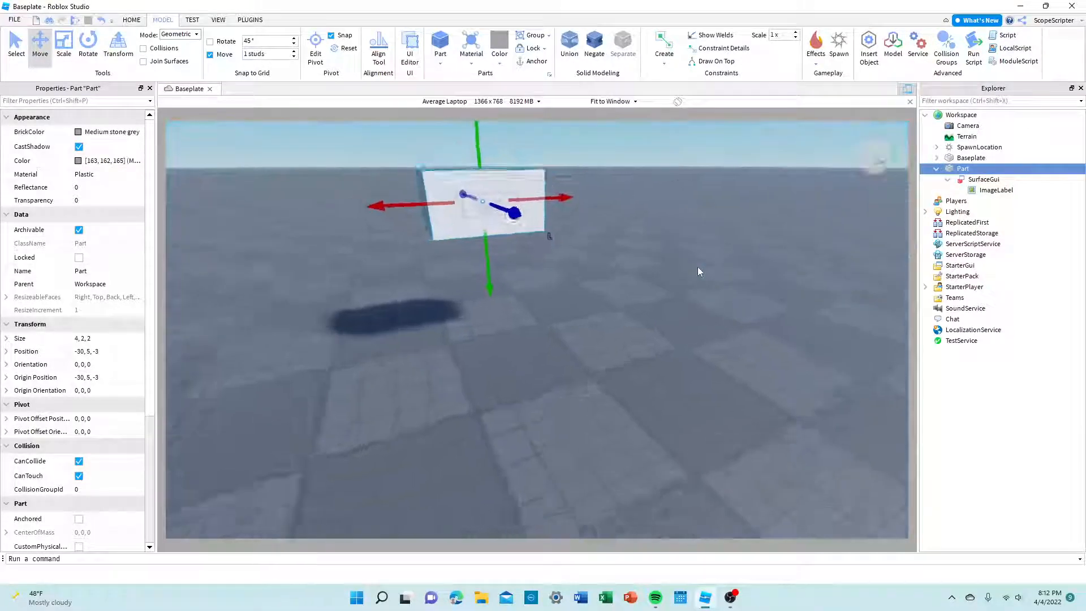
pyautogui.click(63, 45)
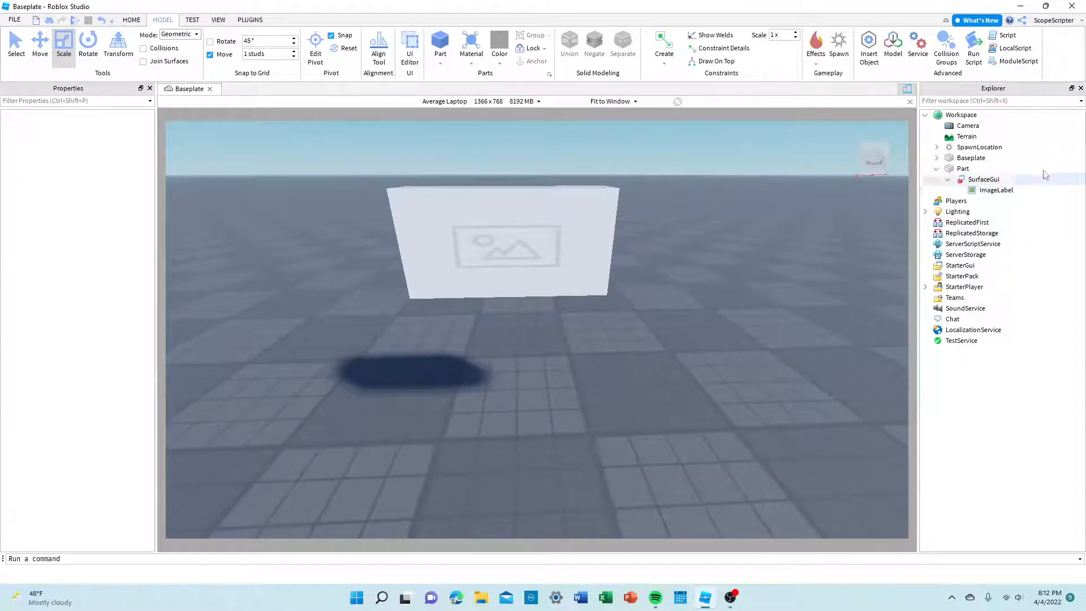
pyautogui.click(995, 190)
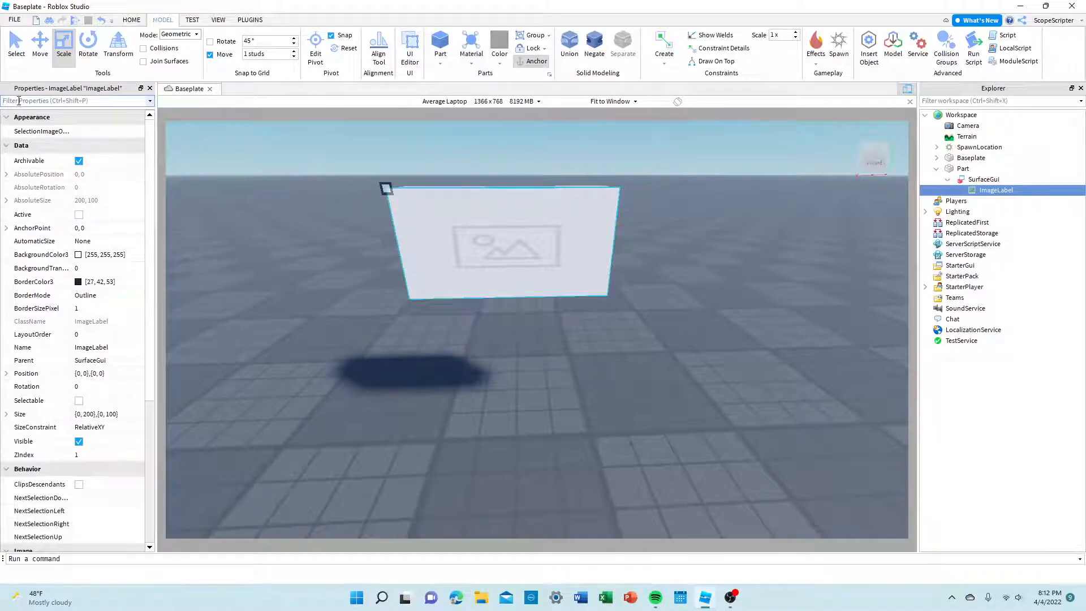
# Filter for the ImageLabel's Image property, then publish as 'Untitled Game' with Team Create off.
pyautogui.write('image')
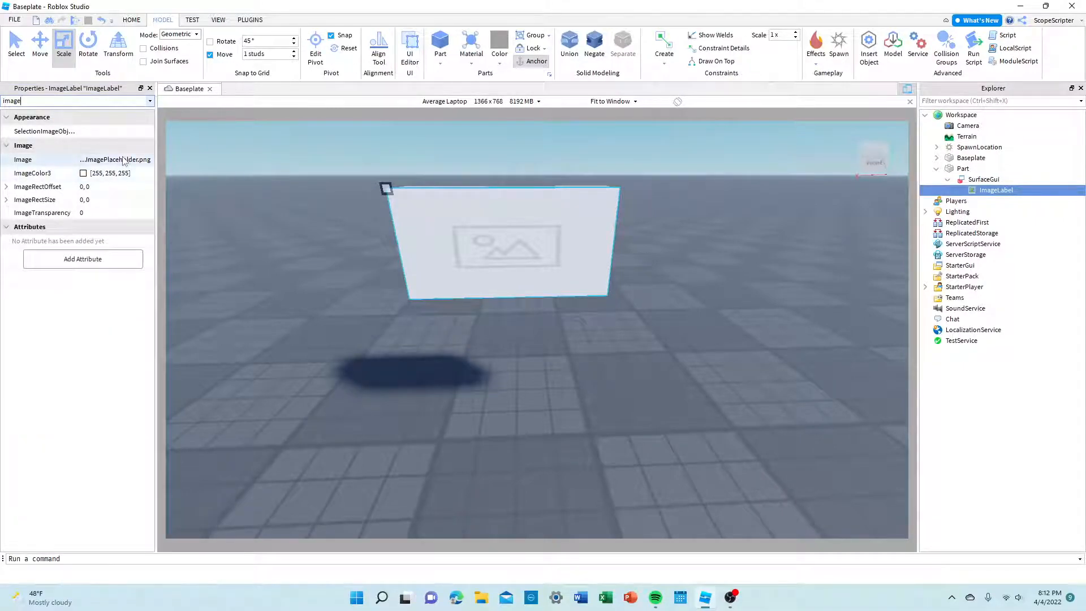
pyautogui.click(114, 160)
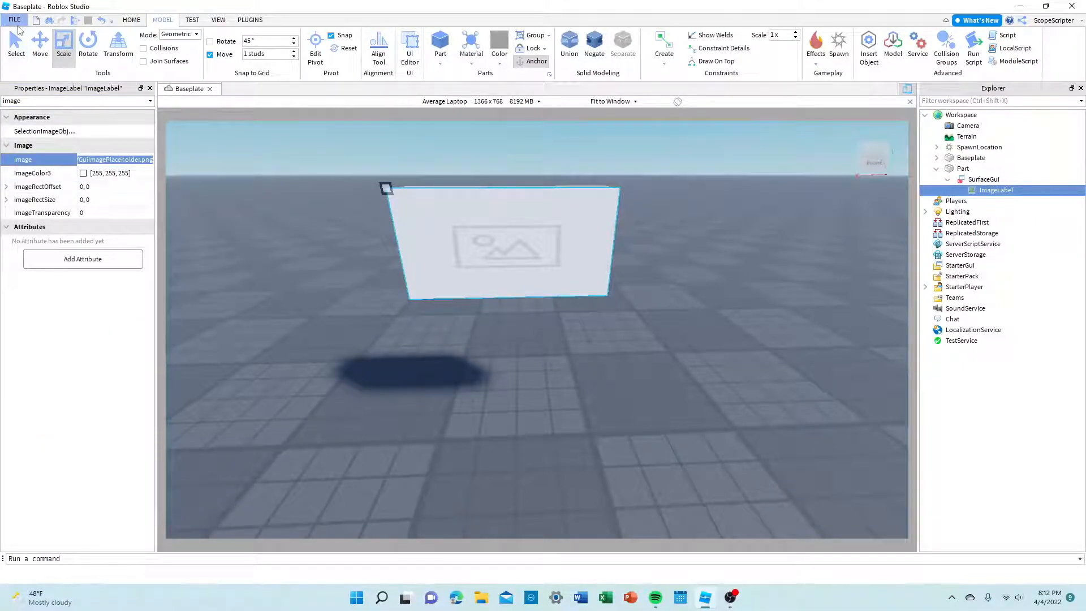
pyautogui.click(14, 19)
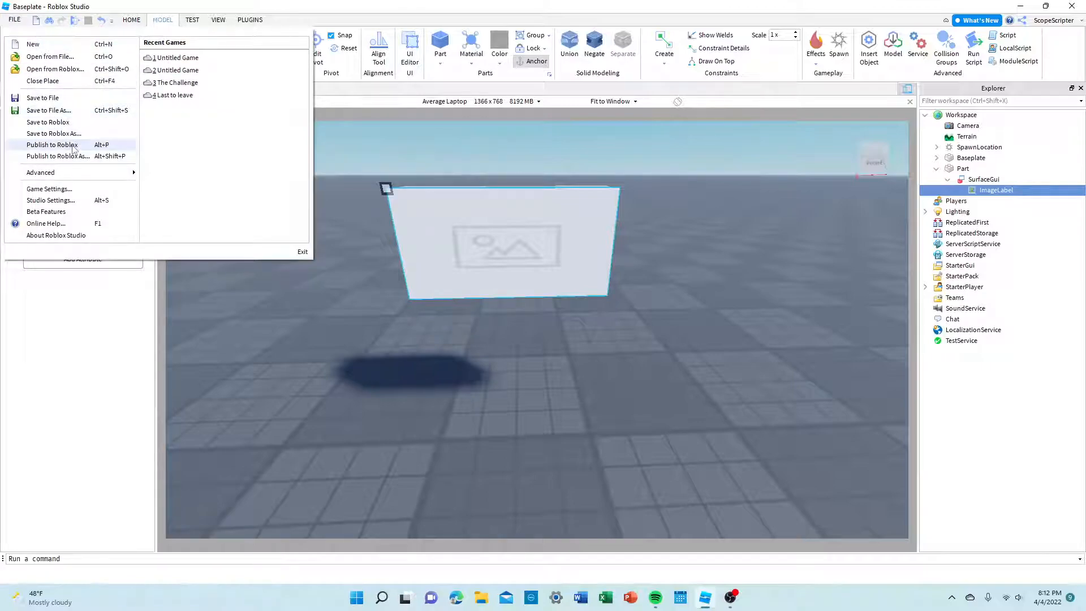
pyautogui.click(52, 145)
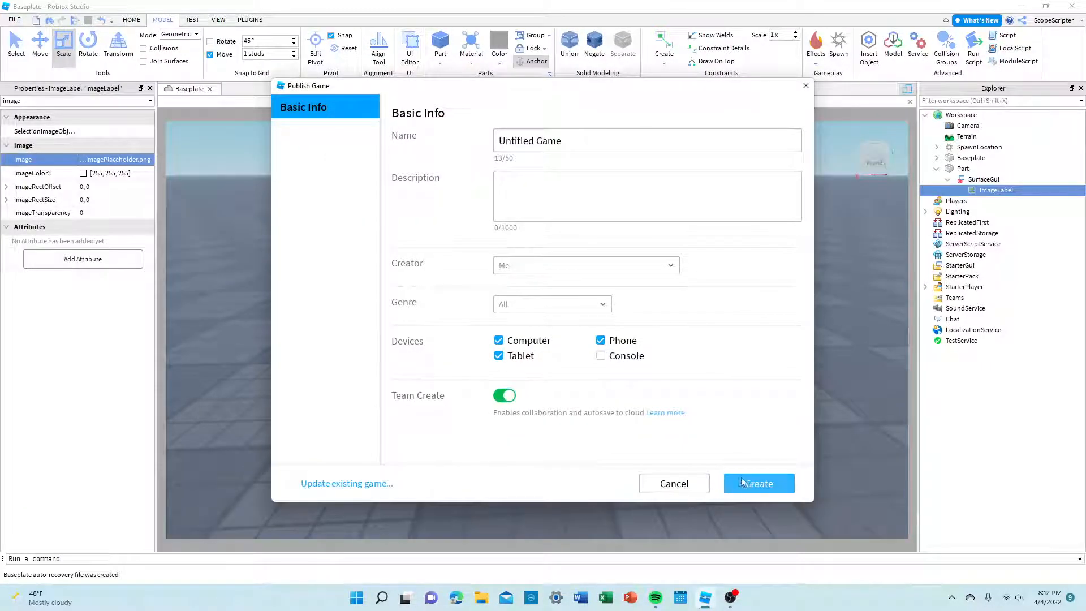
pyautogui.click(504, 394)
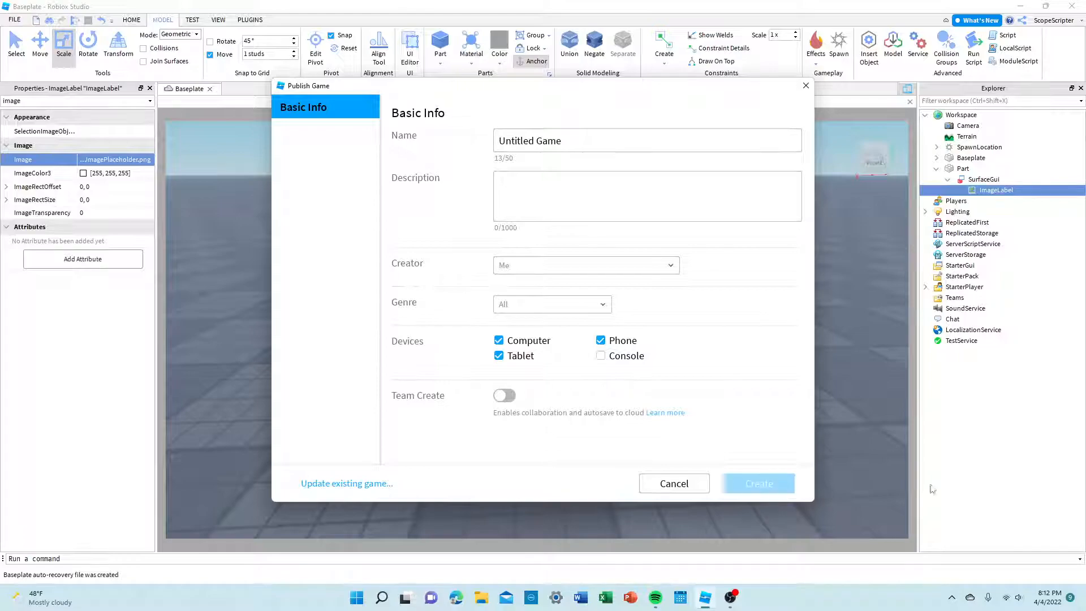
pyautogui.click(757, 484)
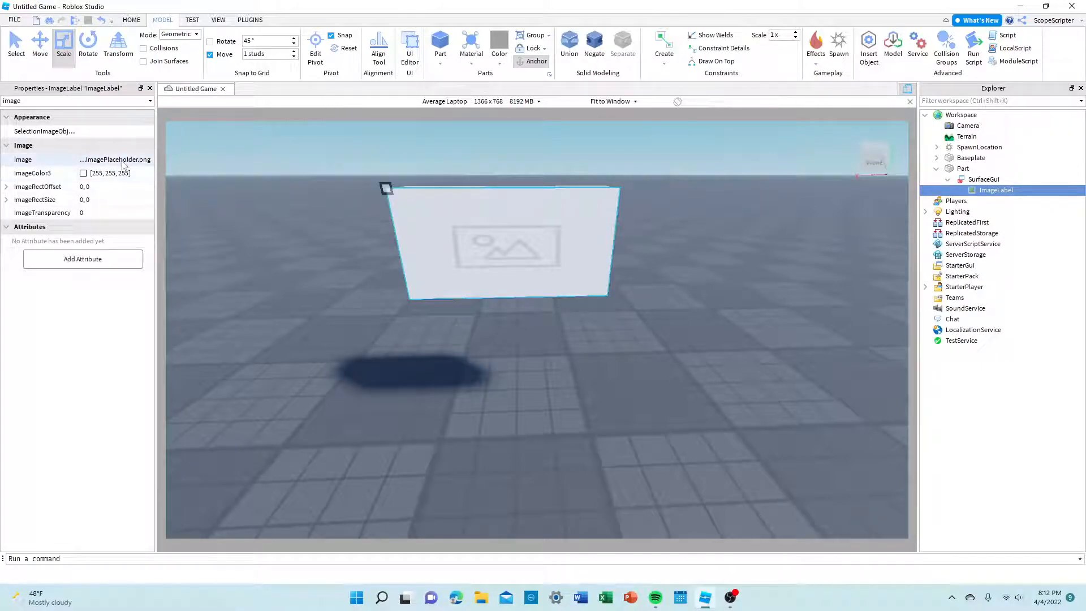
pyautogui.click(114, 159)
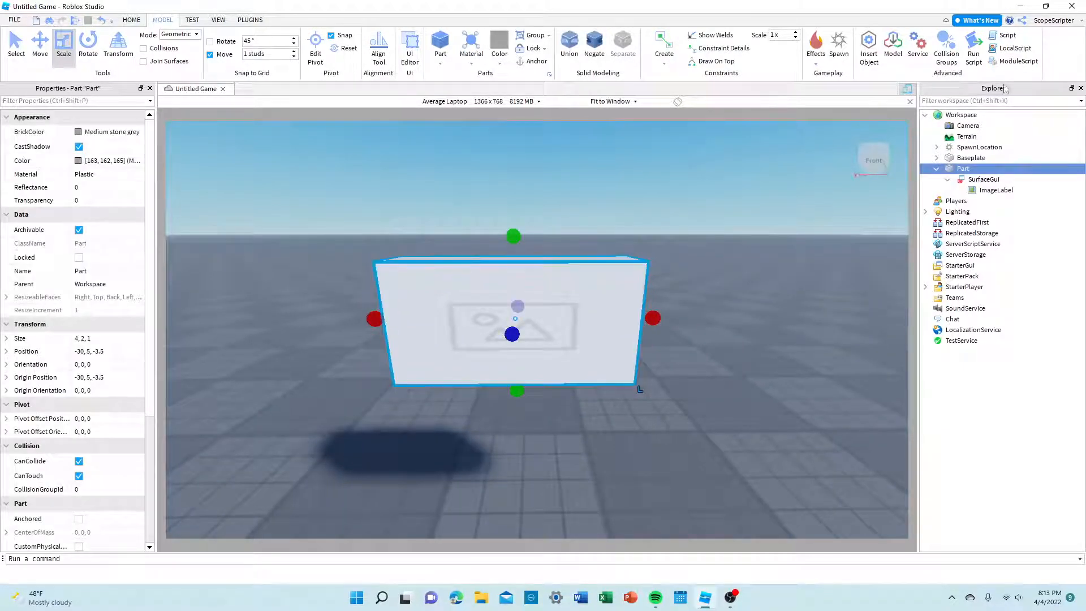
pyautogui.click(996, 189)
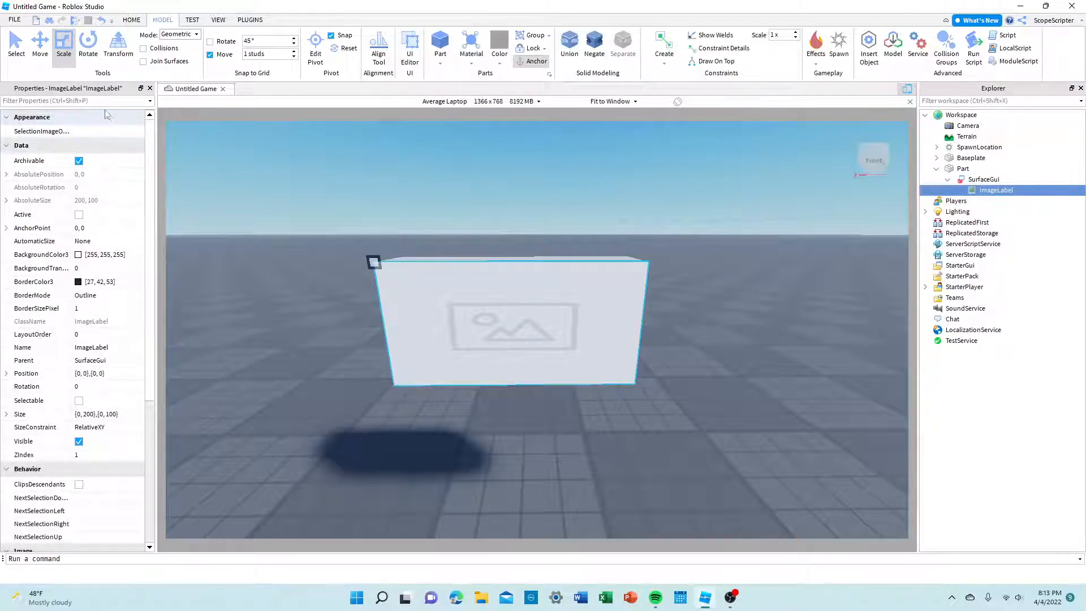
pyautogui.write('image')
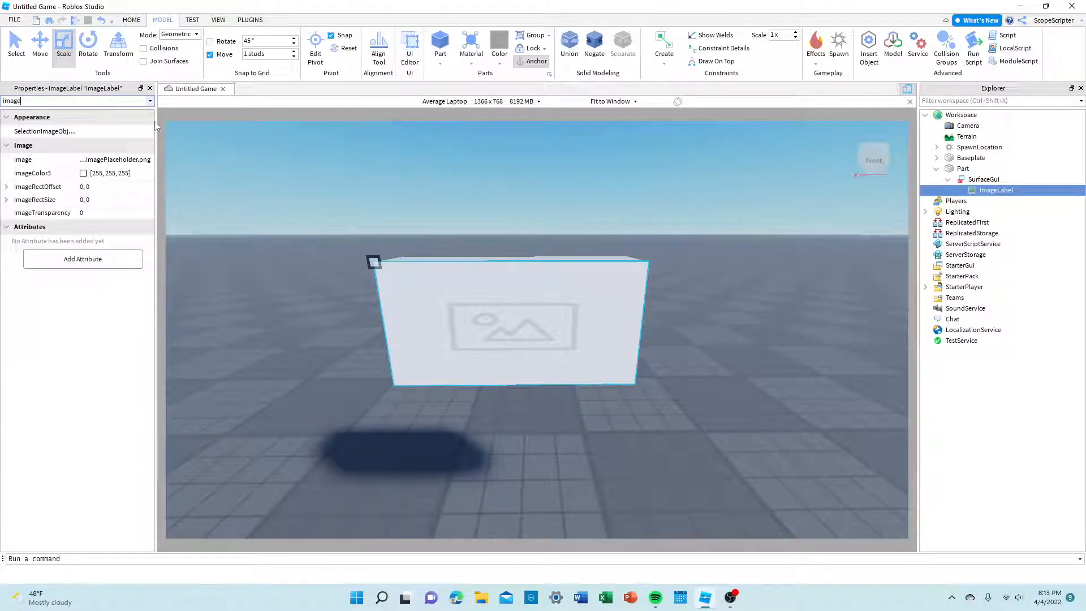
pyautogui.click(115, 160)
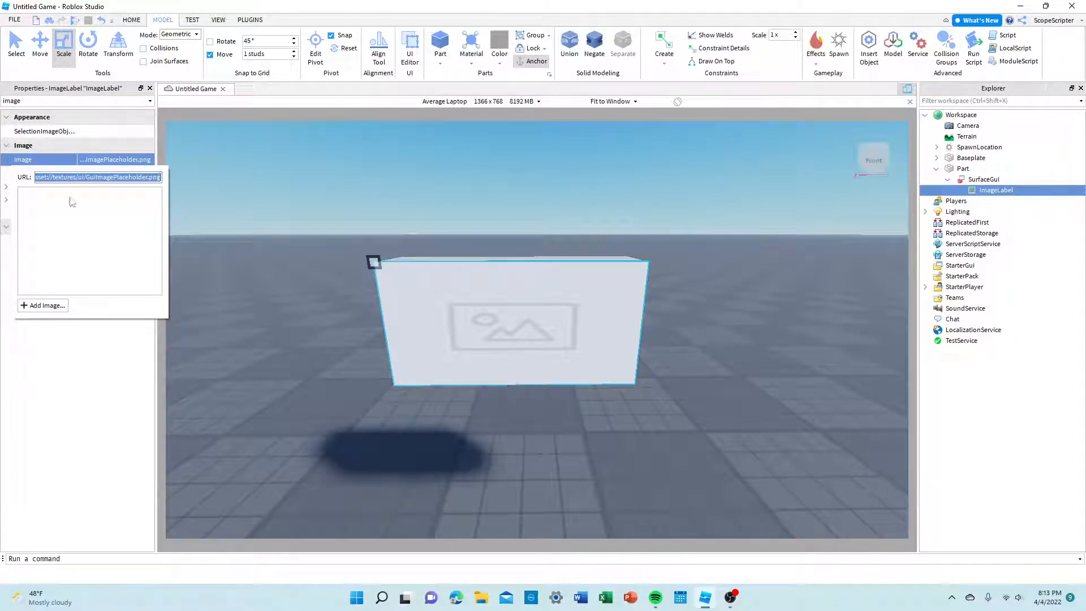
pyautogui.click(822, 323)
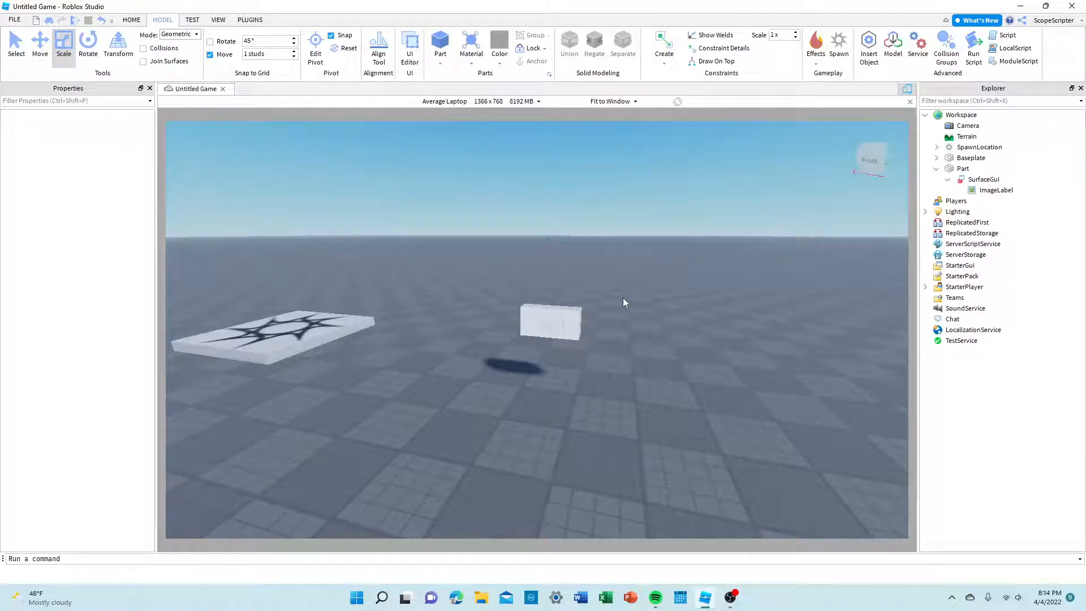
pyautogui.moveTo(480, 597)
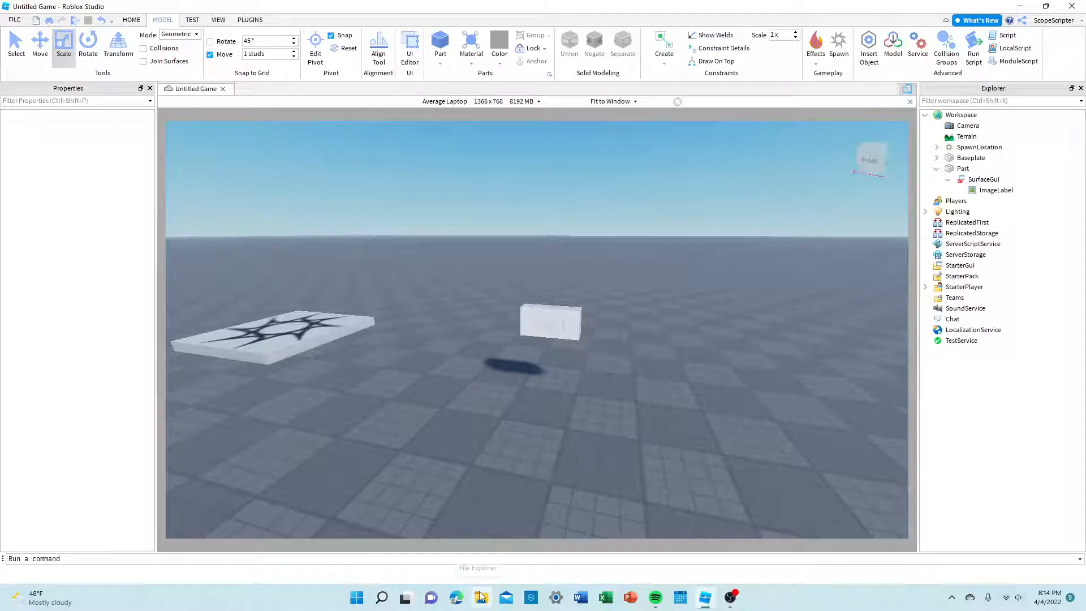
pyautogui.click(550, 320)
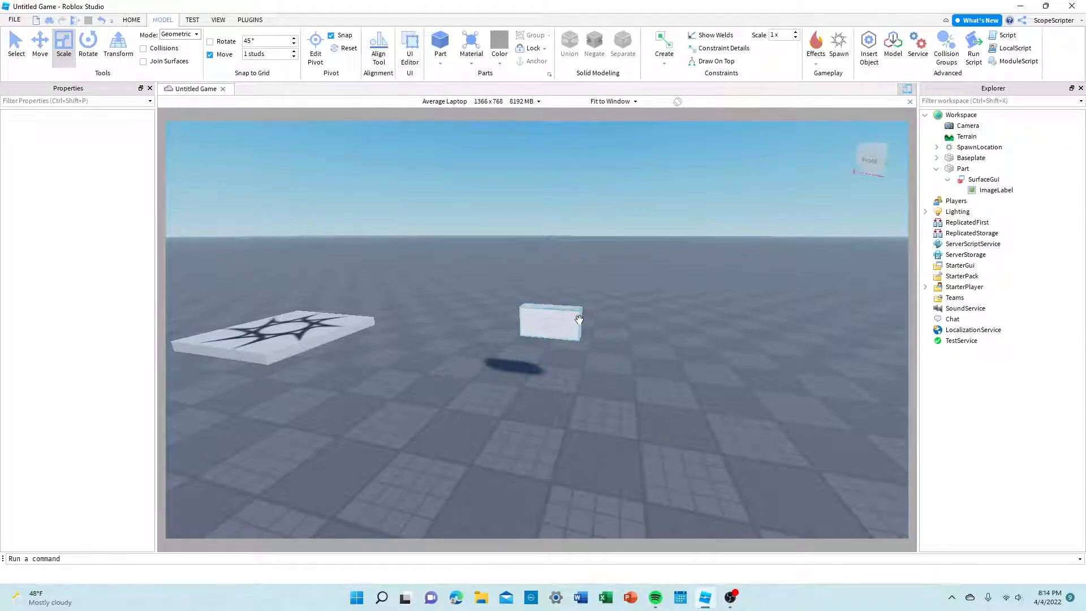
pyautogui.click(550, 320)
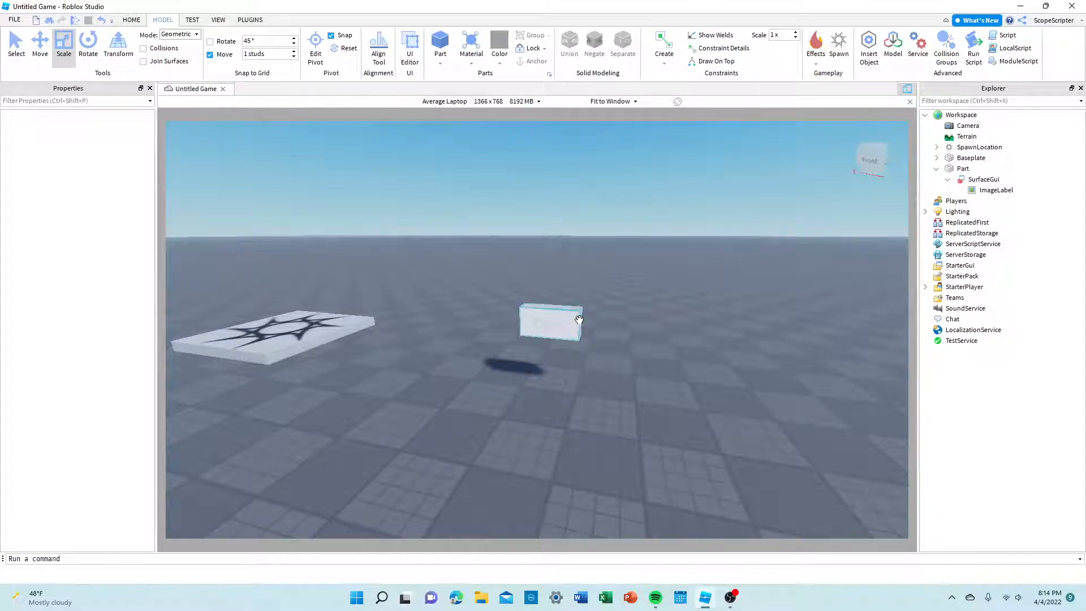
pyautogui.click(550, 320)
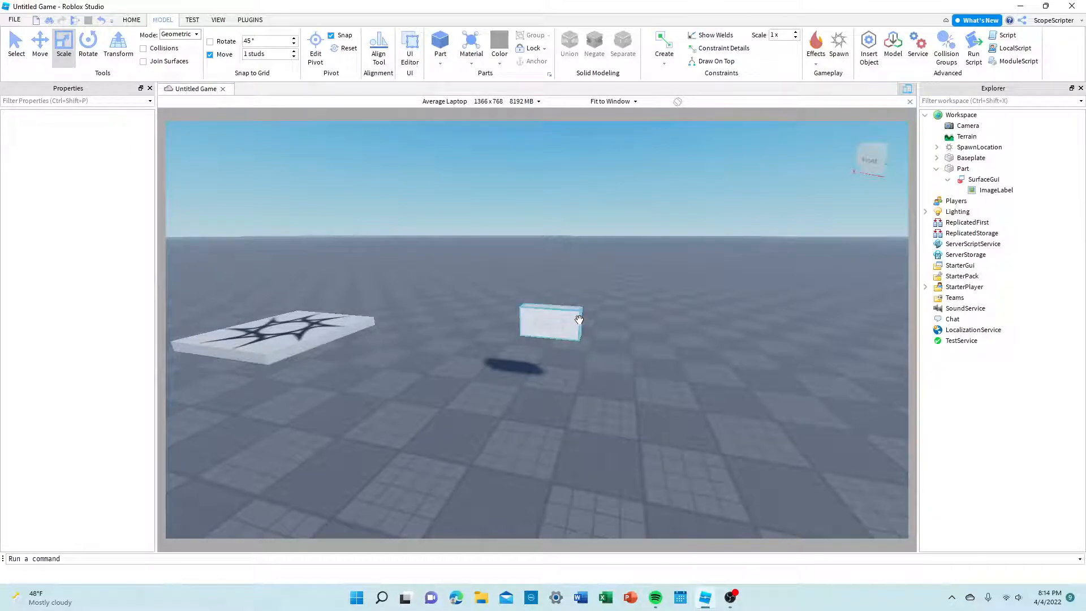